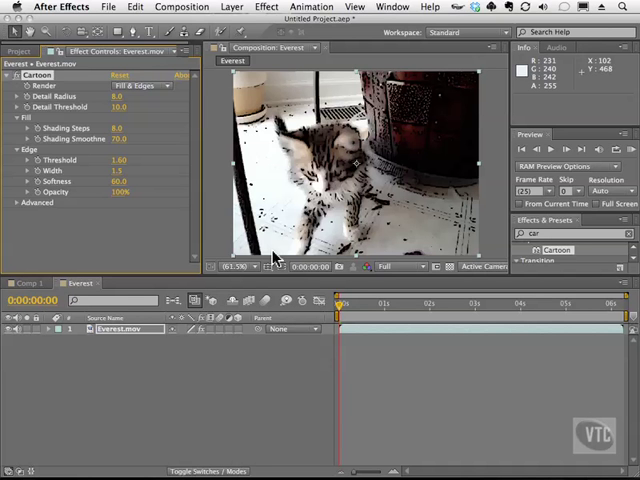
pyautogui.moveTo(138, 208)
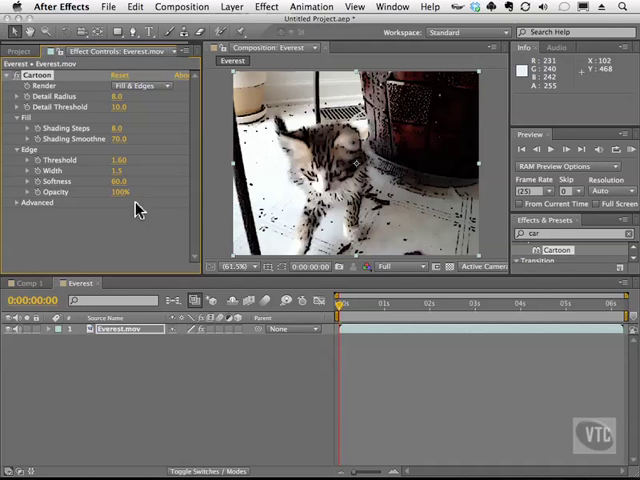
pyautogui.moveTo(140, 208)
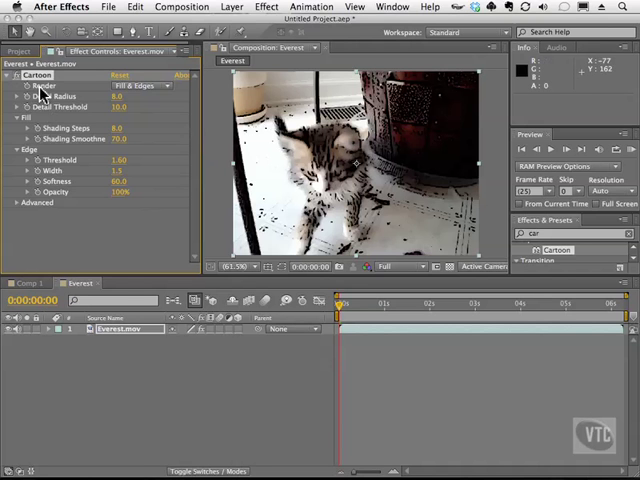
# Step: Switch the Cartoon render mode to Fill only to preview the kitten without edges
pyautogui.click(140, 84)
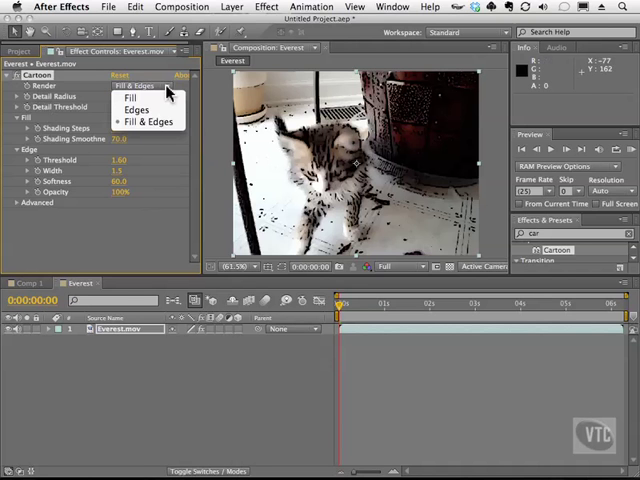
pyautogui.click(128, 98)
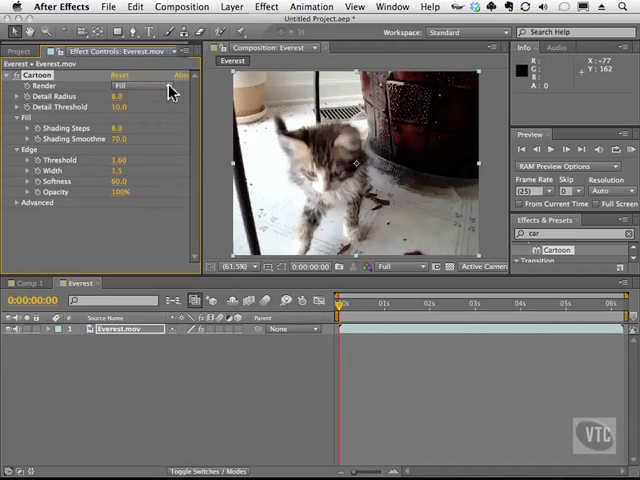
pyautogui.click(124, 84)
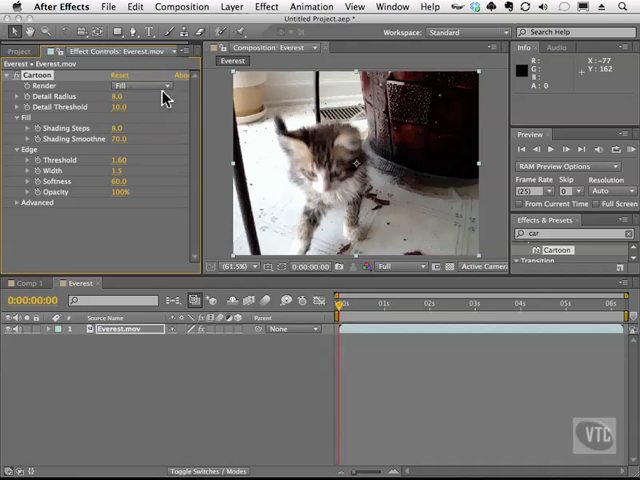
pyautogui.moveTo(356, 168)
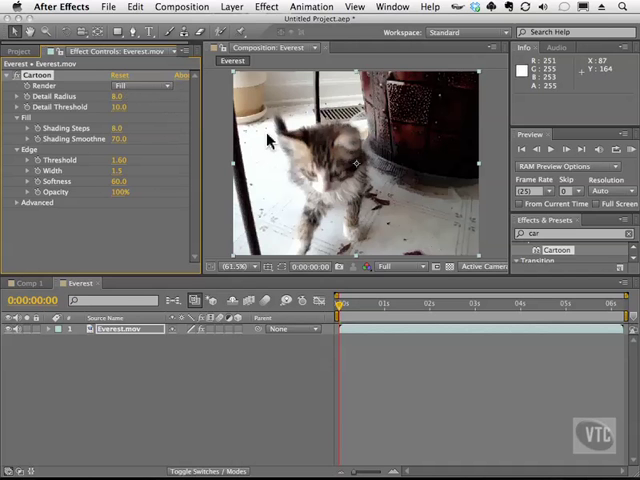
pyautogui.moveTo(392, 218)
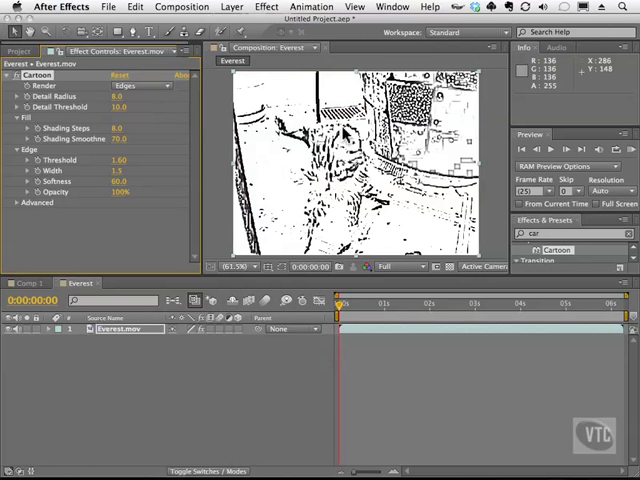
# Step: Return the render mode to Fill & Edges and reveal the Detail Threshold range
pyautogui.click(140, 84)
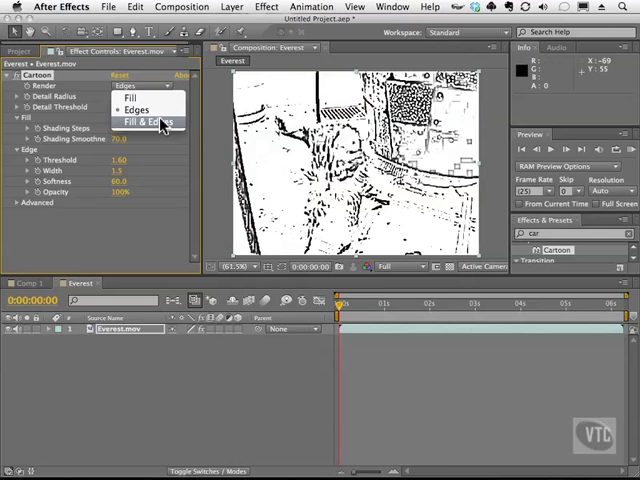
pyautogui.click(148, 120)
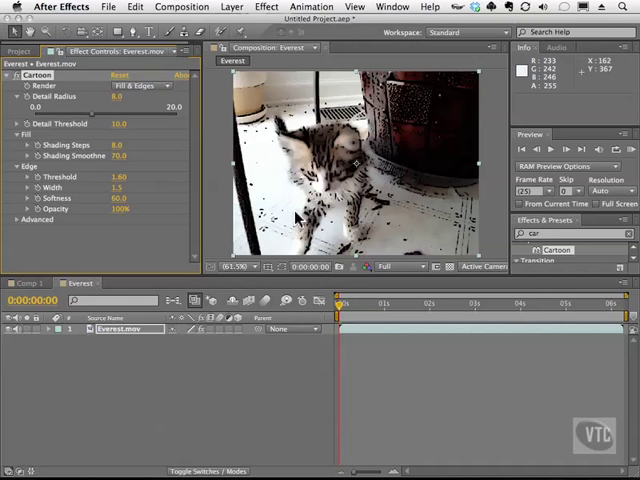
pyautogui.moveTo(264, 126)
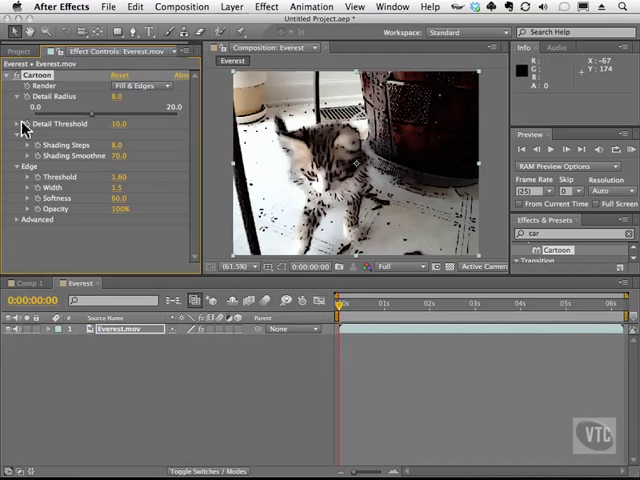
pyautogui.click(16, 122)
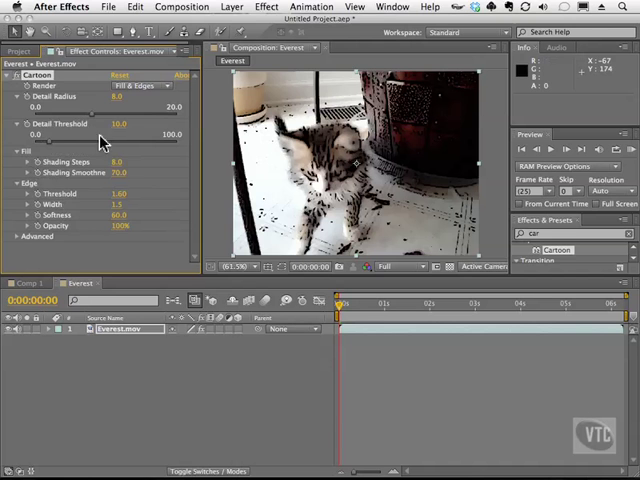
pyautogui.moveTo(86, 148)
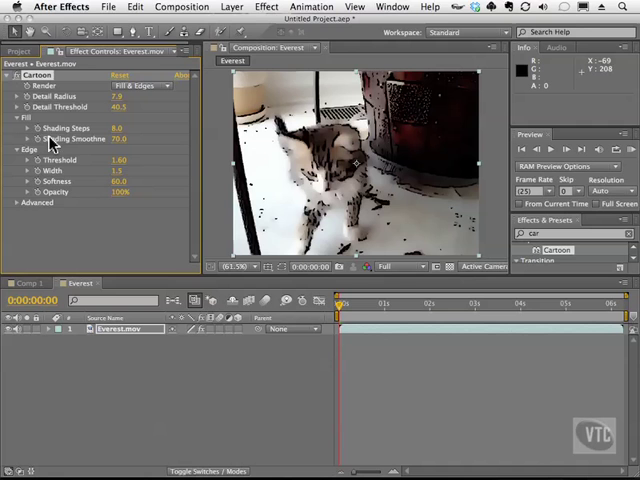
pyautogui.moveTo(56, 142)
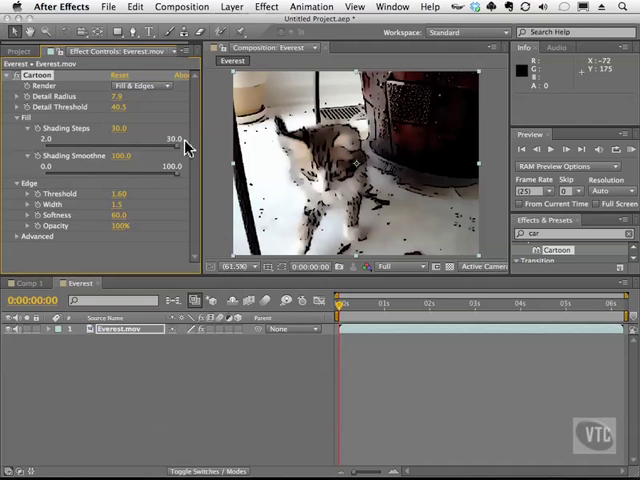
pyautogui.moveTo(340, 210)
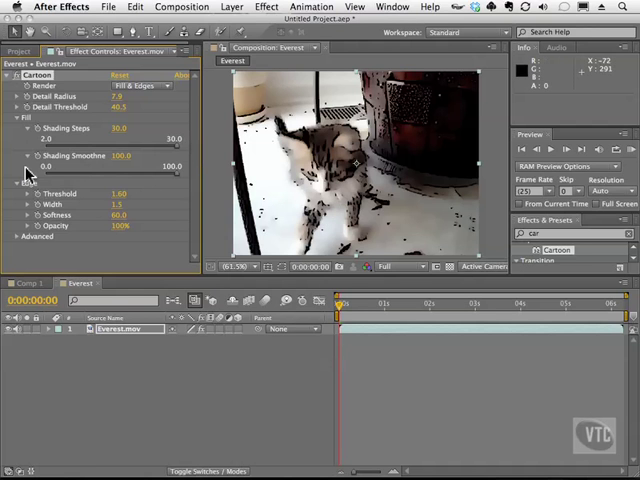
# Step: Reveal the edge threshold range, lower the outline opacity, and expose the Advanced settings
pyautogui.click(16, 116)
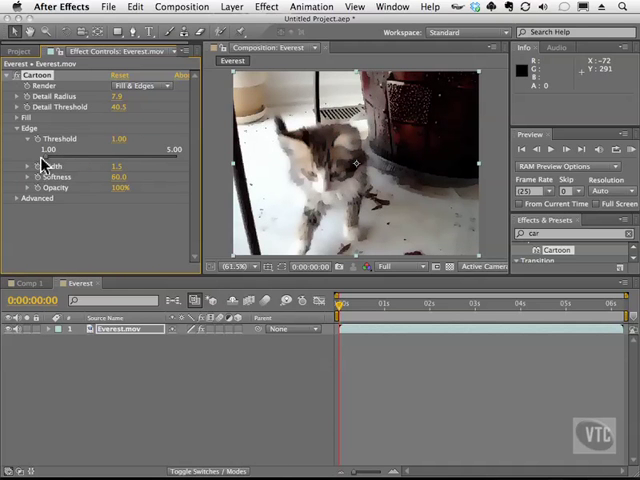
pyautogui.moveTo(176, 148)
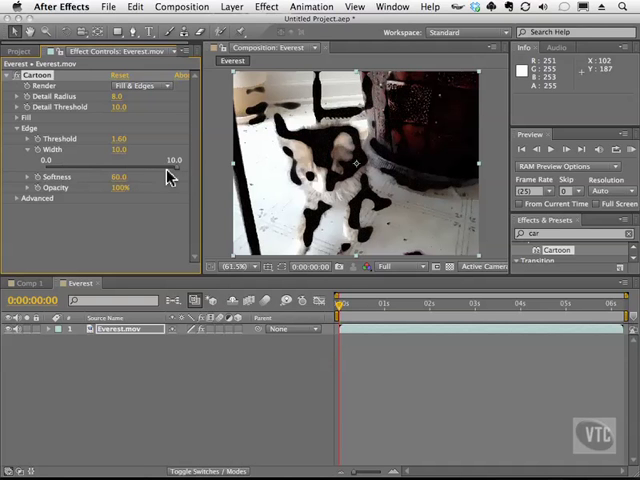
pyautogui.moveTo(176, 176)
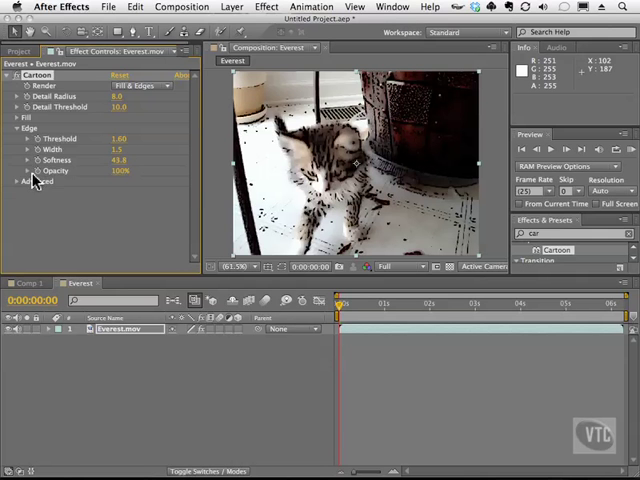
pyautogui.moveTo(176, 180); pyautogui.dragTo(148, 196)
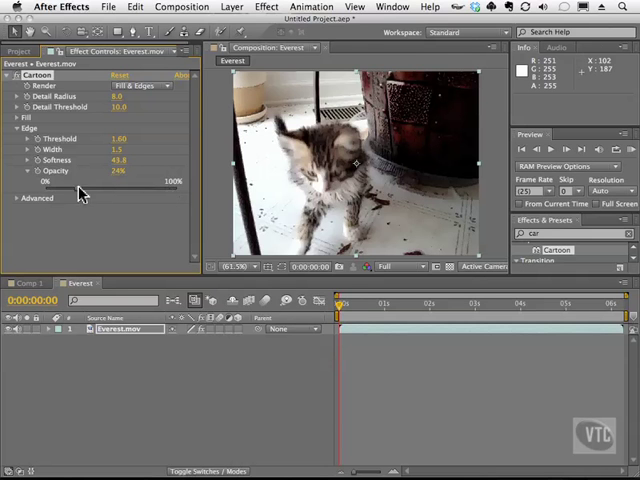
pyautogui.click(18, 196)
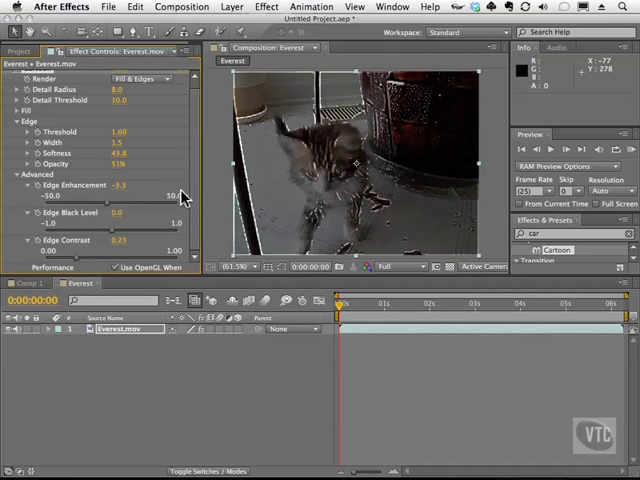
pyautogui.moveTo(200, 278)
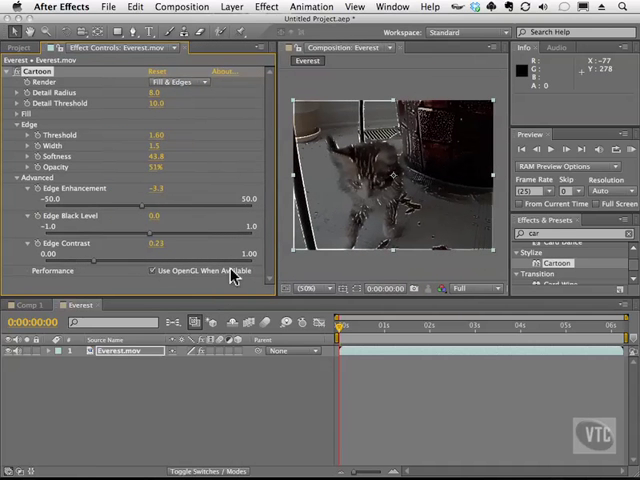
# Step: Enable Use OpenGL When Available for the Cartoon effect
pyautogui.click(152, 270)
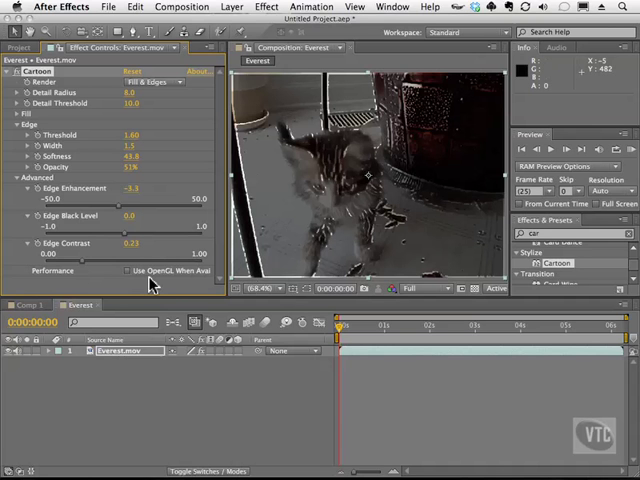
pyautogui.moveTo(144, 288)
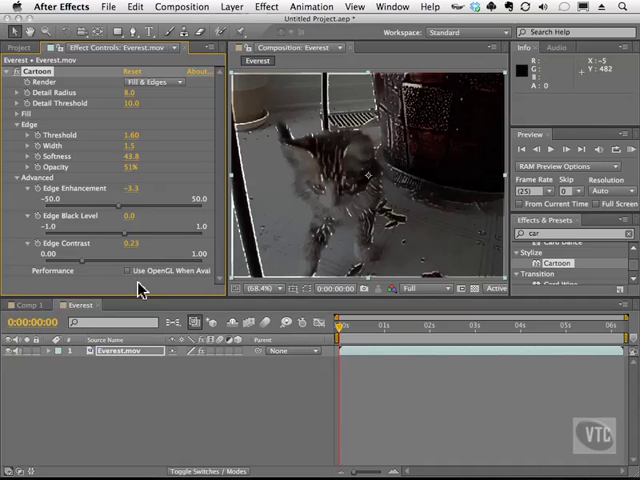